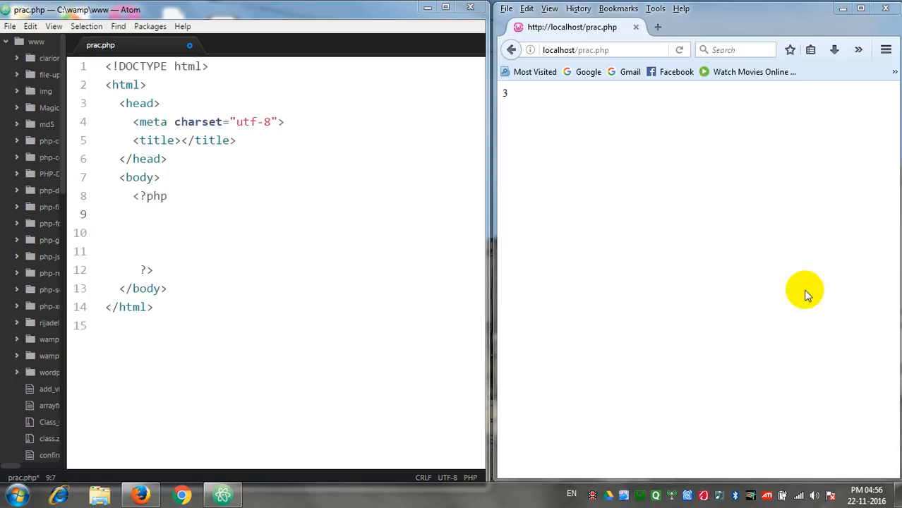
{"action": "mouse_move", "coordinate": [632, 497]}
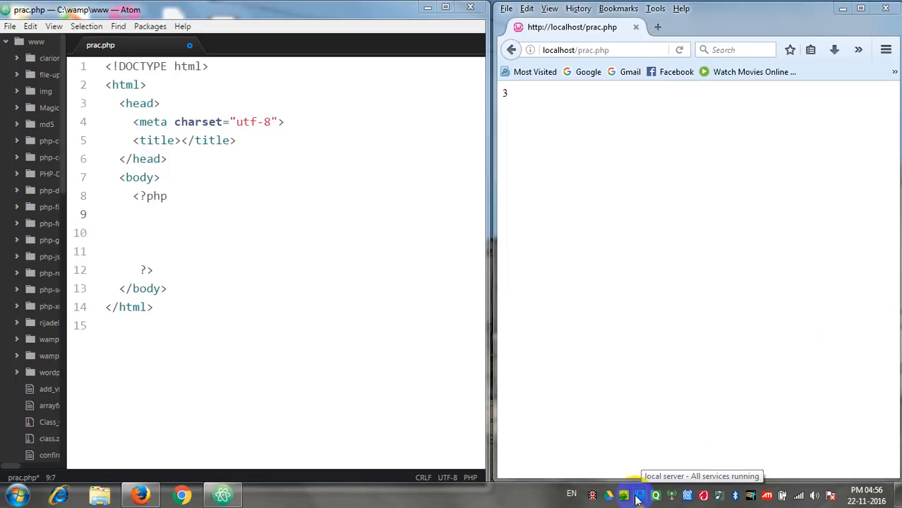
{"action": "mouse_move", "coordinate": [270, 236]}
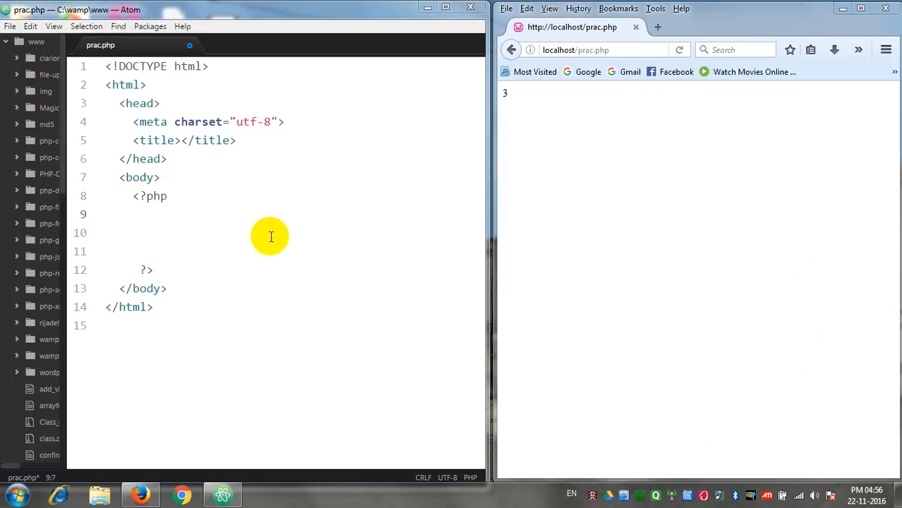
Insert a blank line inside the PHP block before the closing ?> tag
{"action": "left_click", "coordinate": [148, 214]}
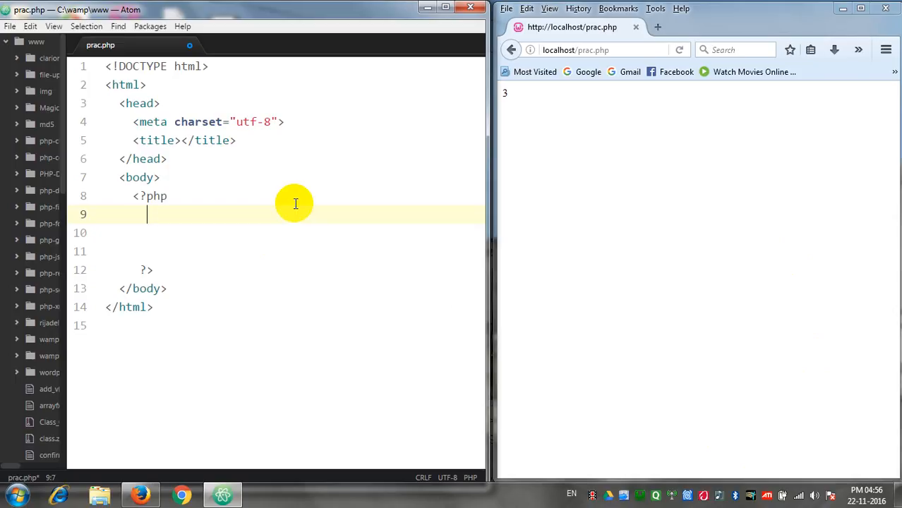
{"action": "mouse_move", "coordinate": [97, 45]}
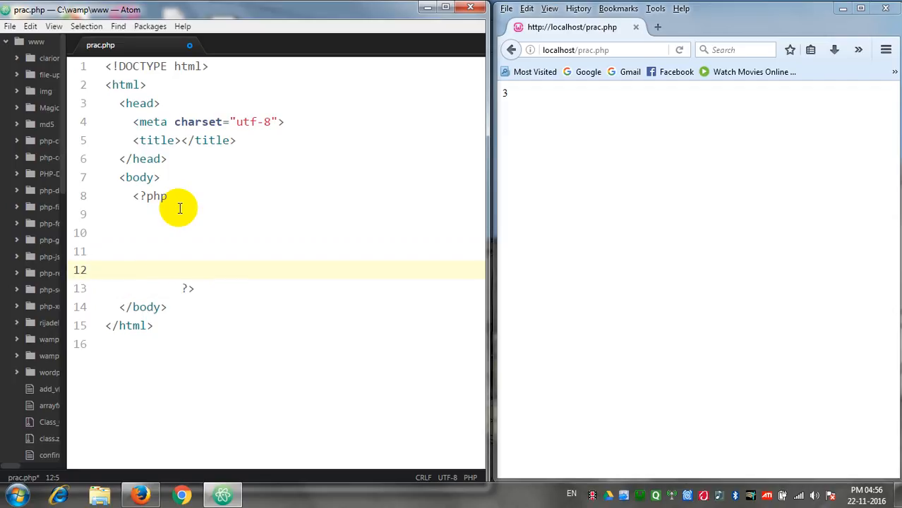
Type $a = array("apple", "banana", "mango", "guava"); on line 12
{"action": "type", "text": "$a"}
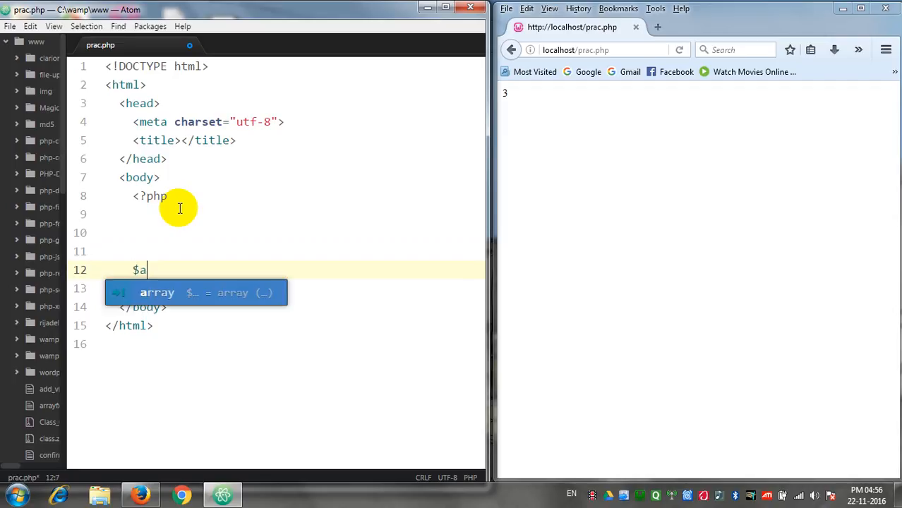
{"action": "type", "text": "= array("}
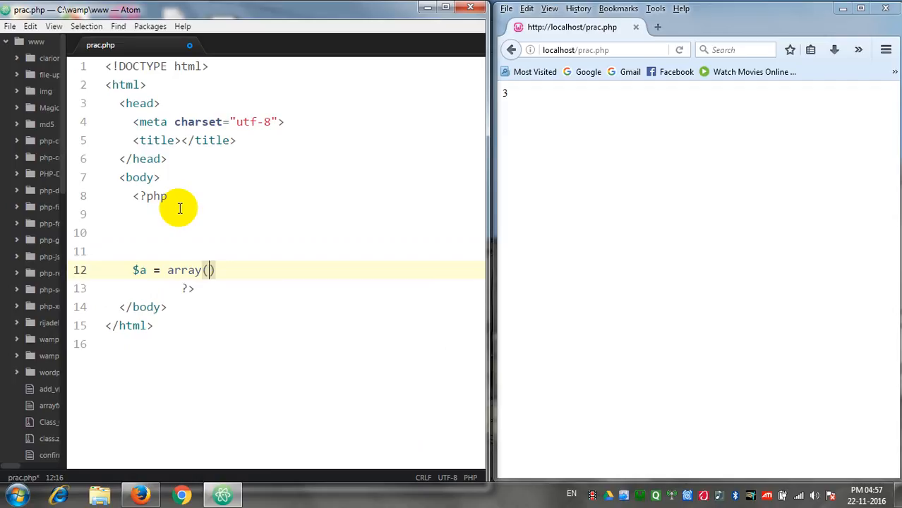
{"action": "type", "text": "\"apple\""}
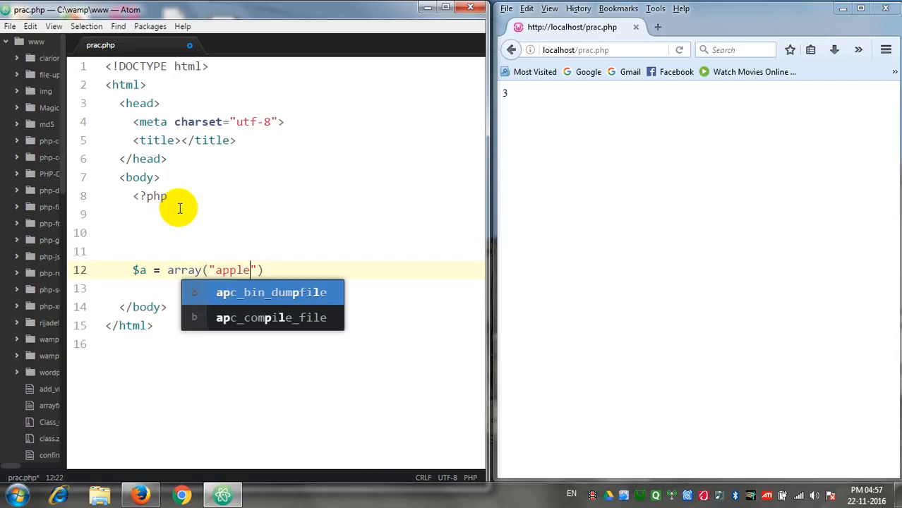
{"action": "type", "text": ", \"\""}
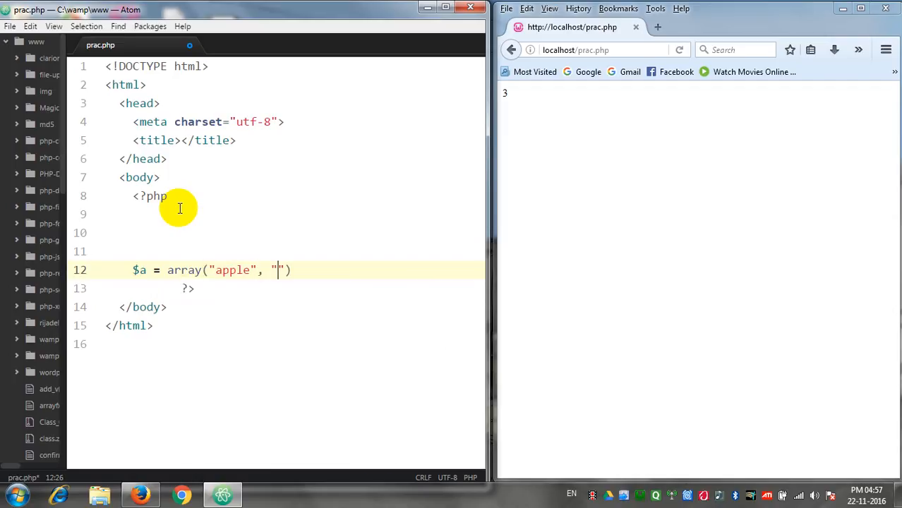
{"action": "type", "text": "banana"}
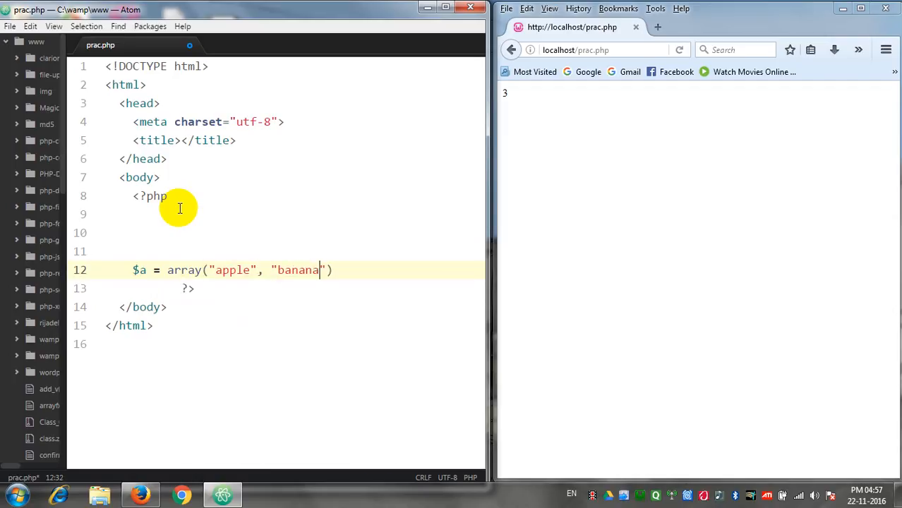
{"action": "type", "text": ", \"\""}
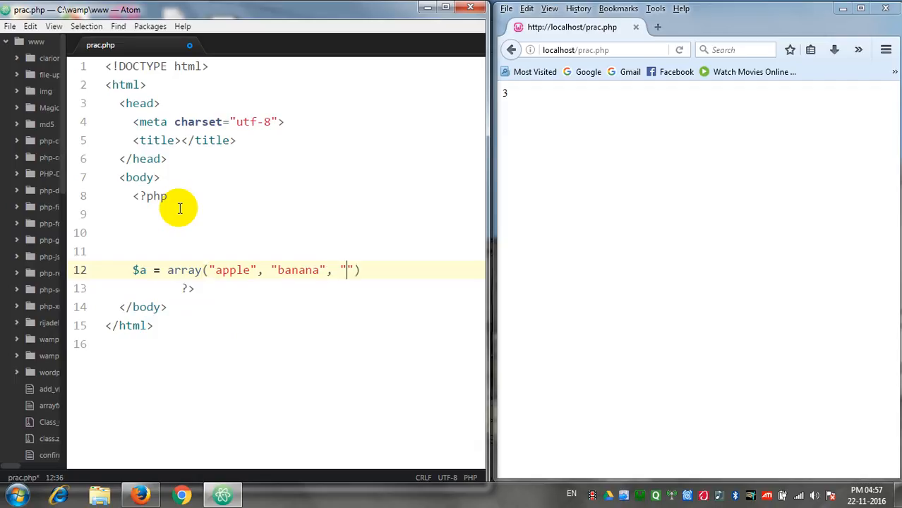
{"action": "type", "text": "mango"}
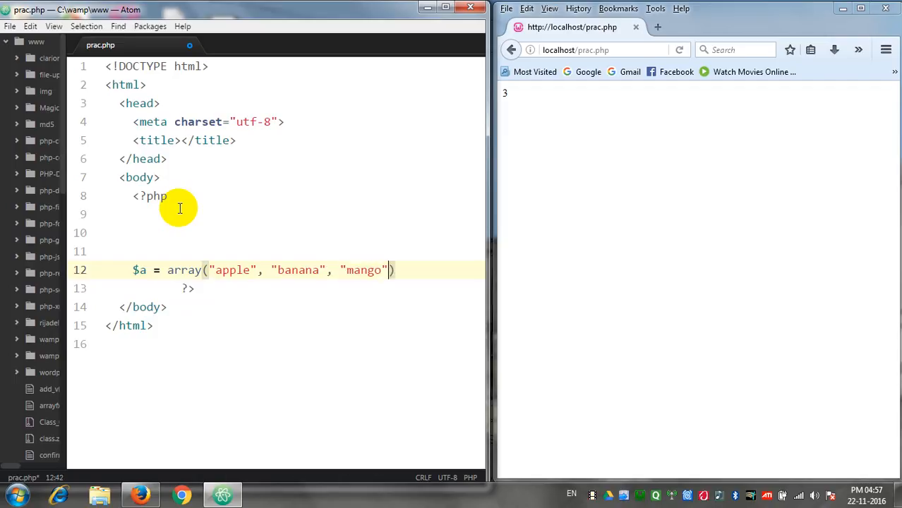
{"action": "type", "text": ", guava\""}
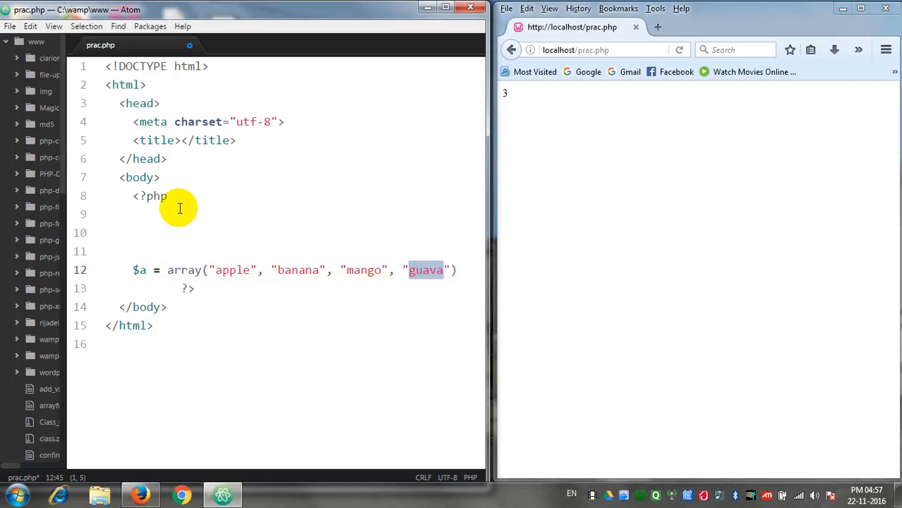
{"action": "type", "text": ";"}
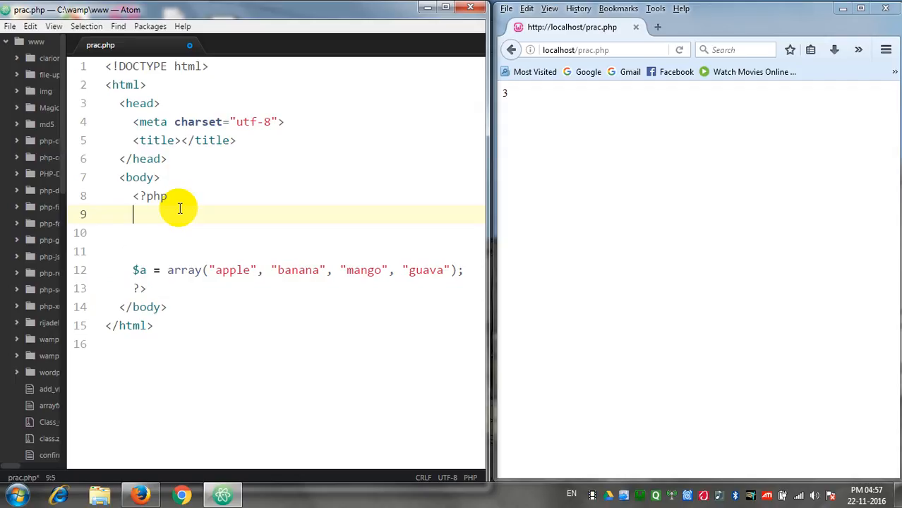
Write function ArrayElementCount($x){} on line 9, correcting the mistyped name
{"action": "type", "text": "fu"}
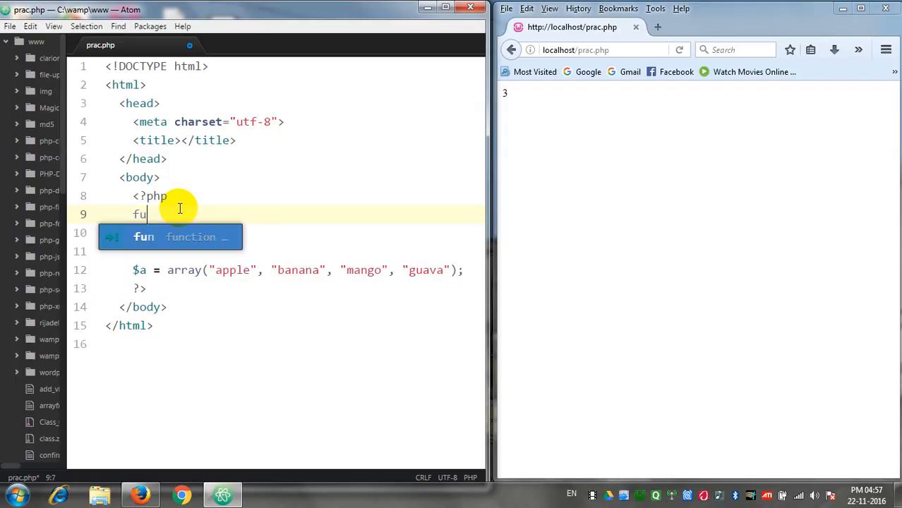
{"action": "type", "text": "nction"}
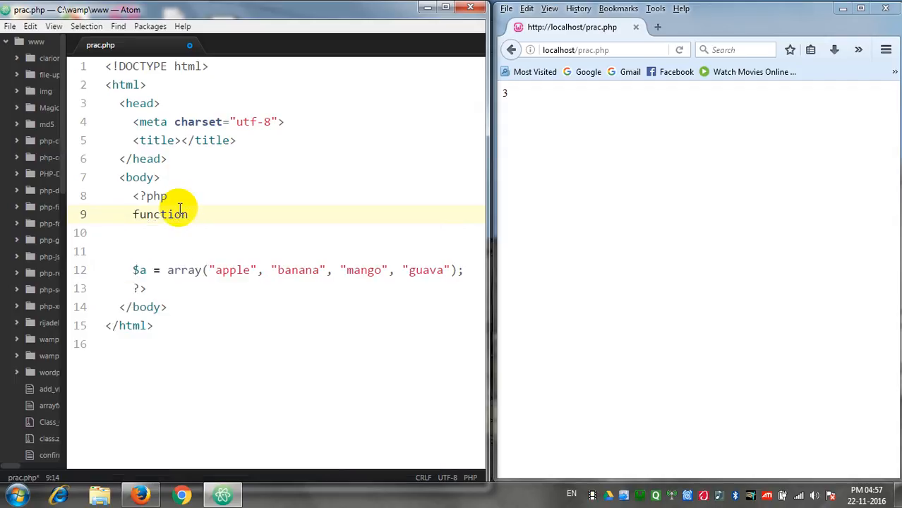
{"action": "type", "text": "Ad"}
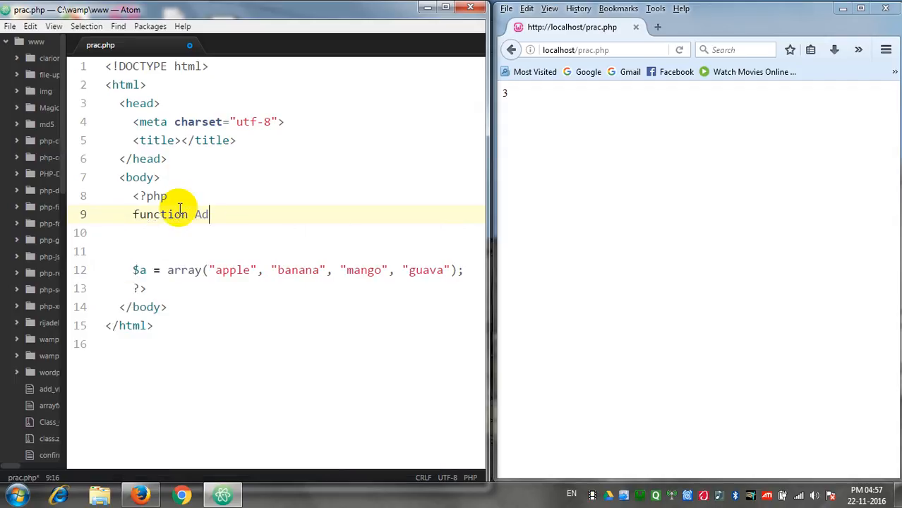
{"action": "key", "text": "BackSpace"}
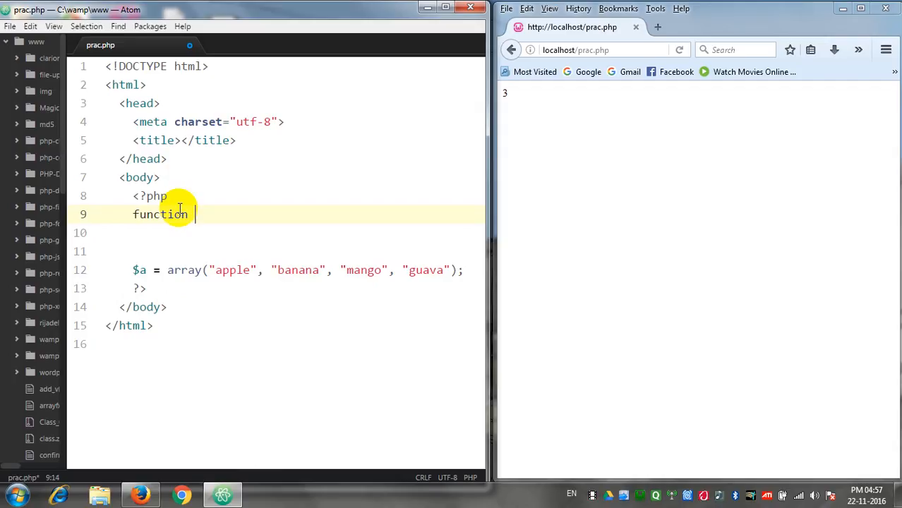
{"action": "type", "text": "Array"}
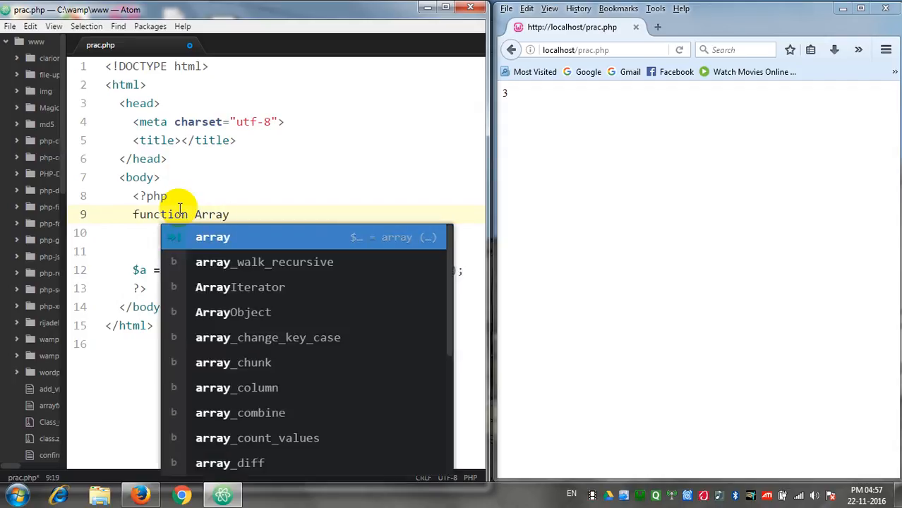
{"action": "type", "text": "Element"}
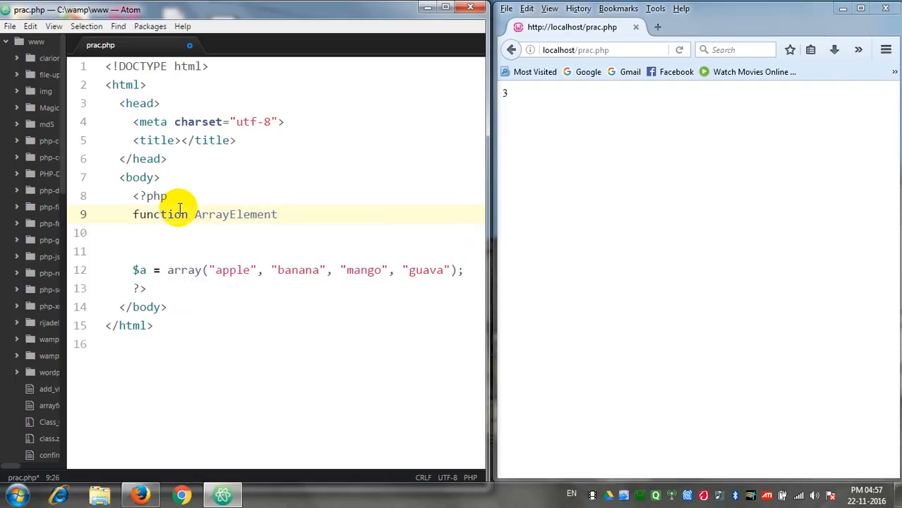
{"action": "type", "text": "Count()"}
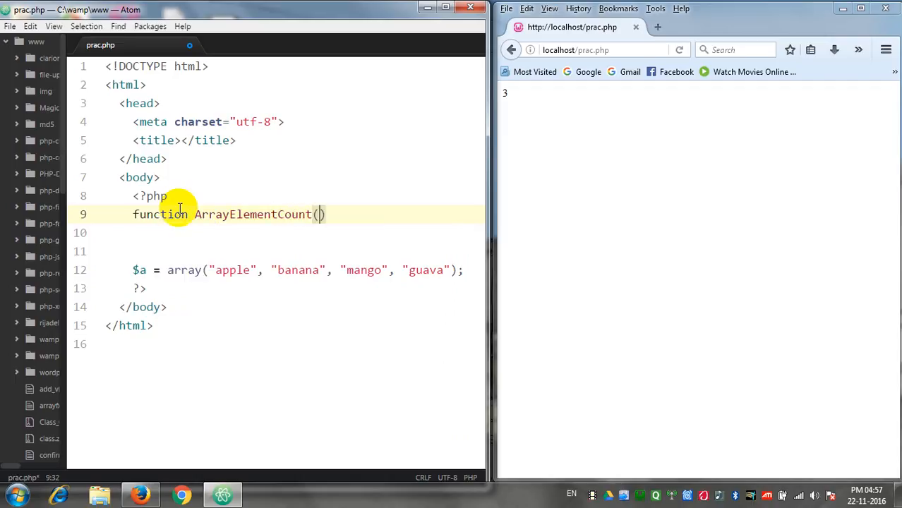
{"action": "type", "text": "$x"}
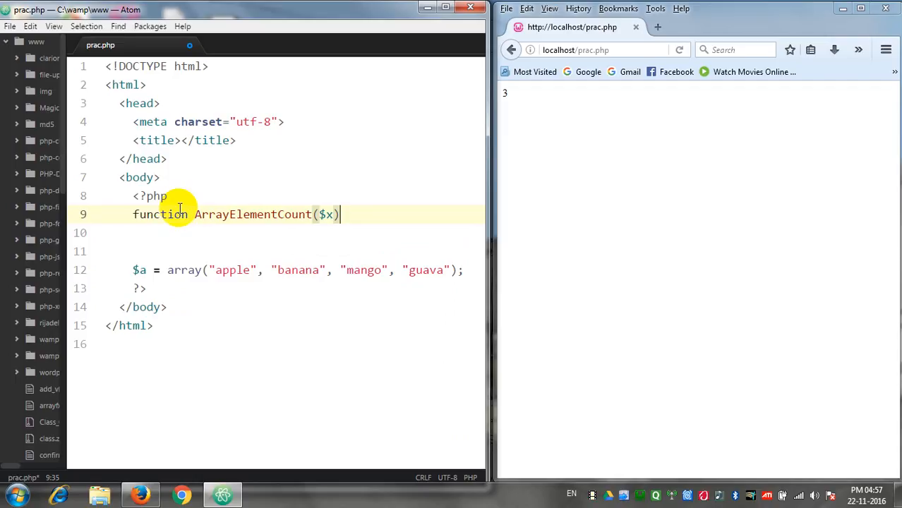
{"action": "type", "text": "{}"}
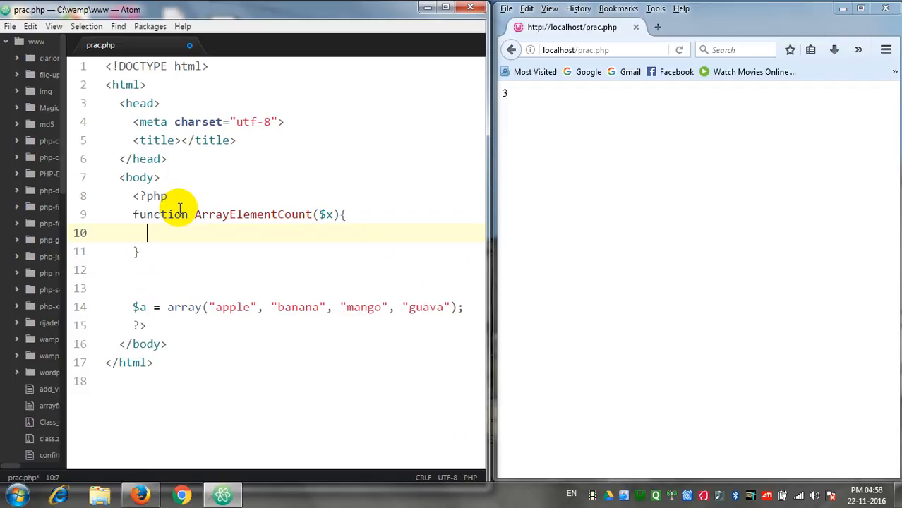
Initialize $count = 0; inside the ArrayElementCount function body
{"action": "type", "text": "$"}
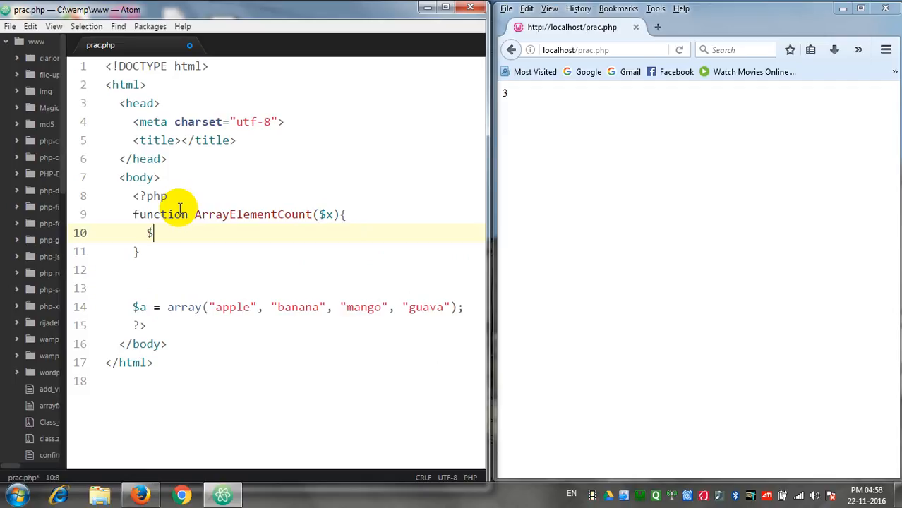
{"action": "type", "text": "count"}
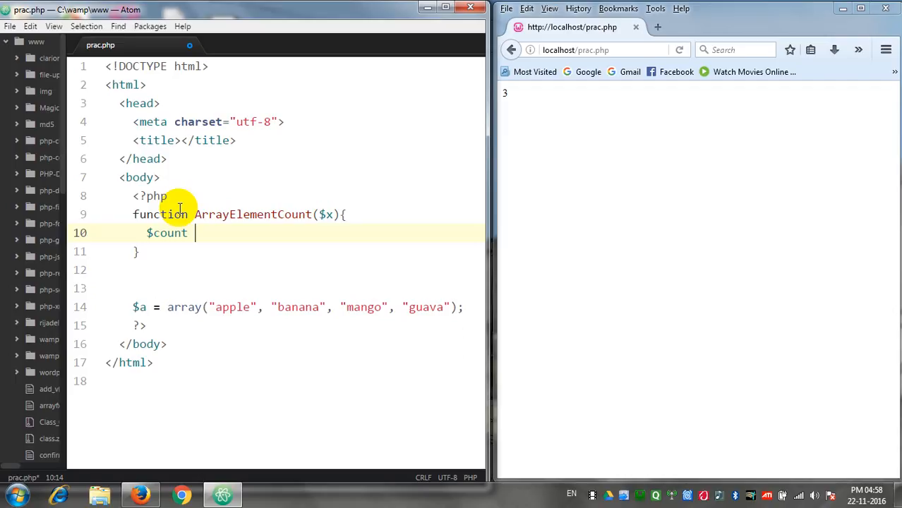
{"action": "key", "text": "BackSpace"}
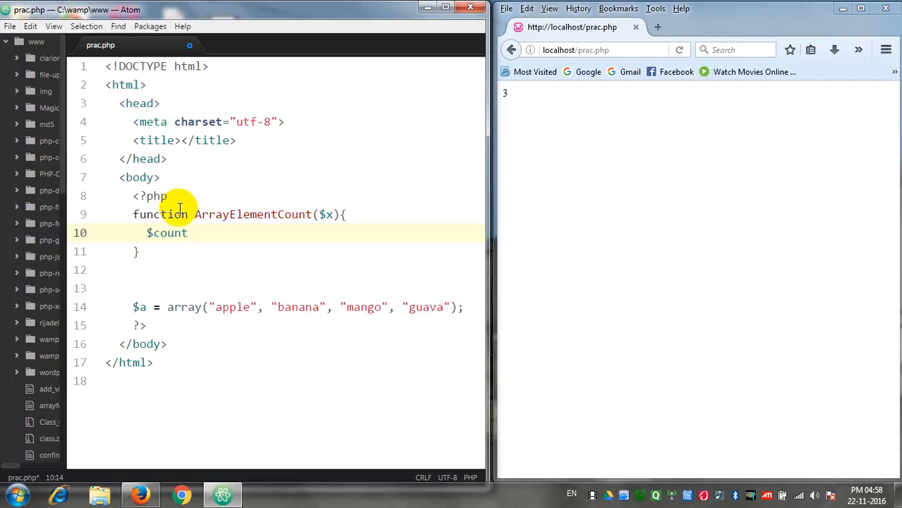
{"action": "type", "text": "= 0"}
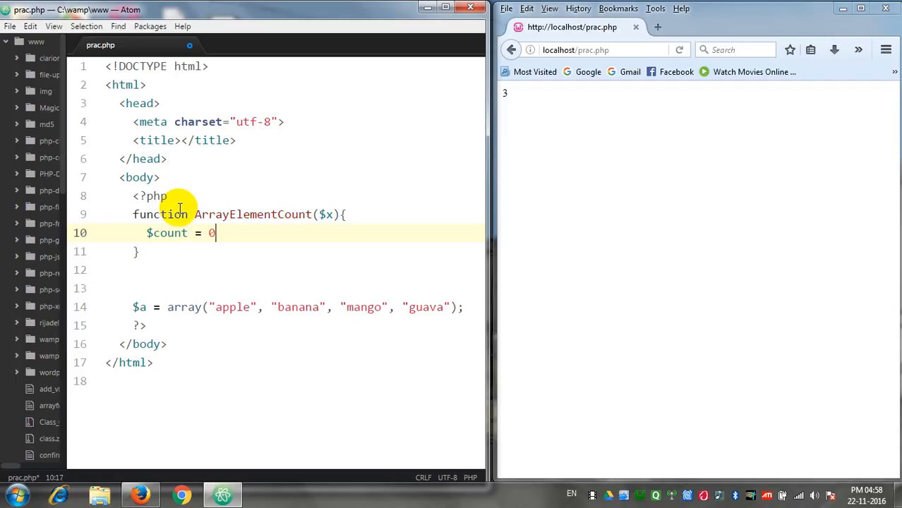
{"action": "type", "text": ";"}
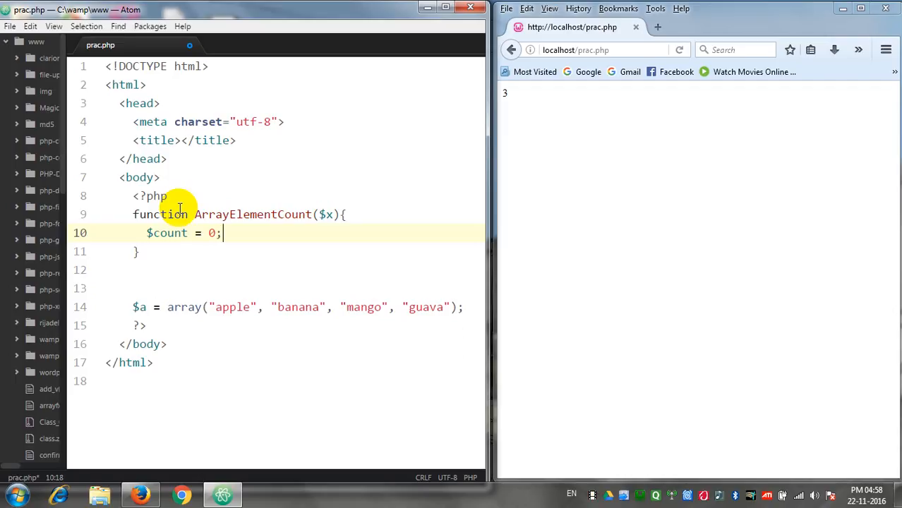
{"action": "key", "text": "Enter"}
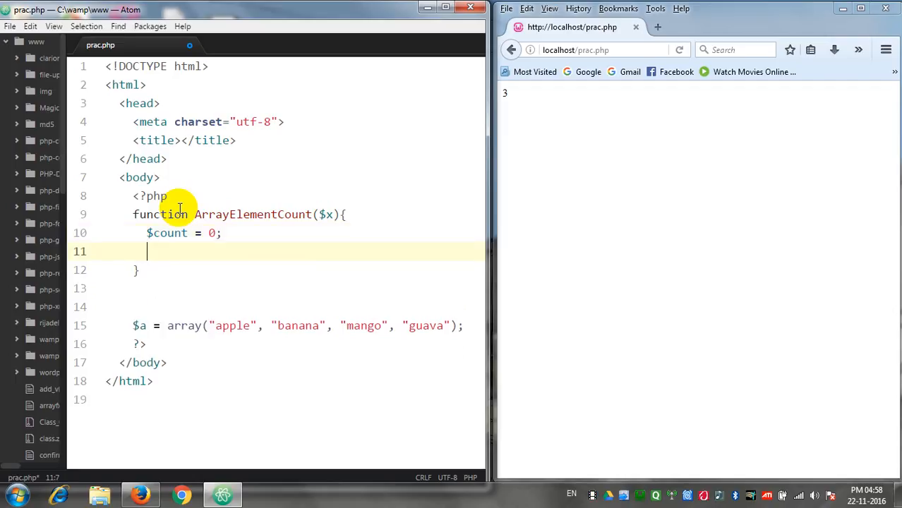
Add a foreach ($x as $value) loop incrementing $count, then return $count;
{"action": "type", "text": "for"}
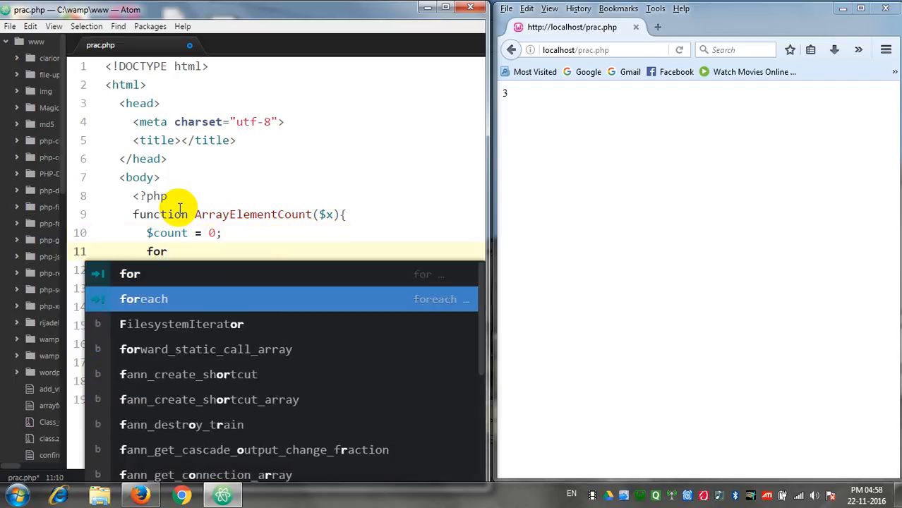
{"action": "type", "text": "each("}
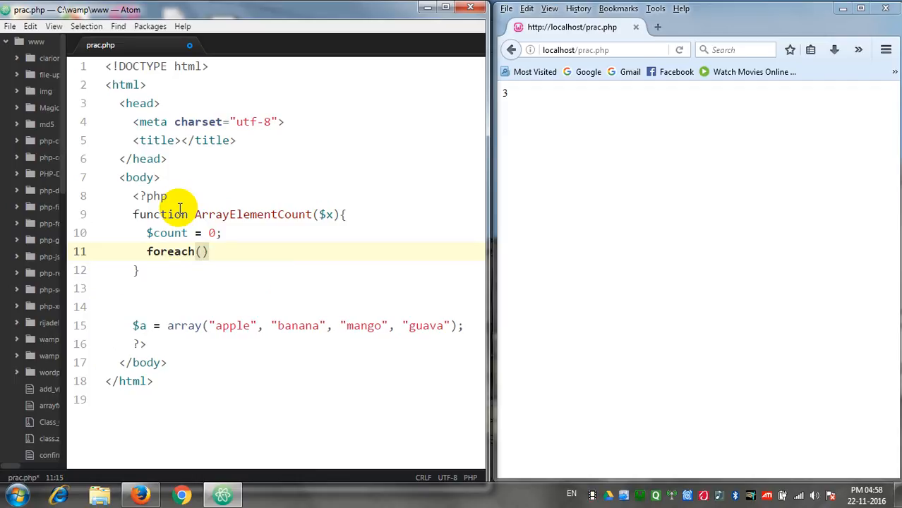
{"action": "type", "text": "$variable as $key => $value"}
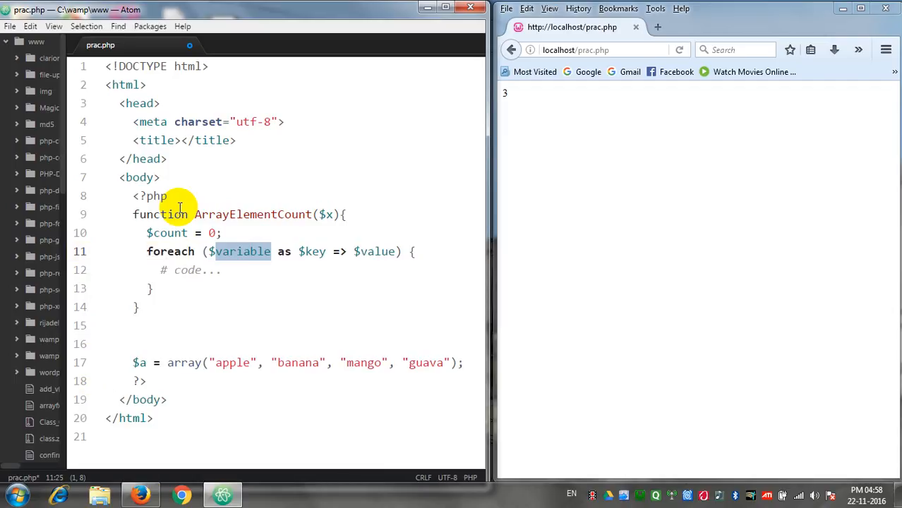
{"action": "type", "text": "$x"}
{"action": "left_click", "coordinate": [316, 269]}
{"action": "type", "text": "$c"}
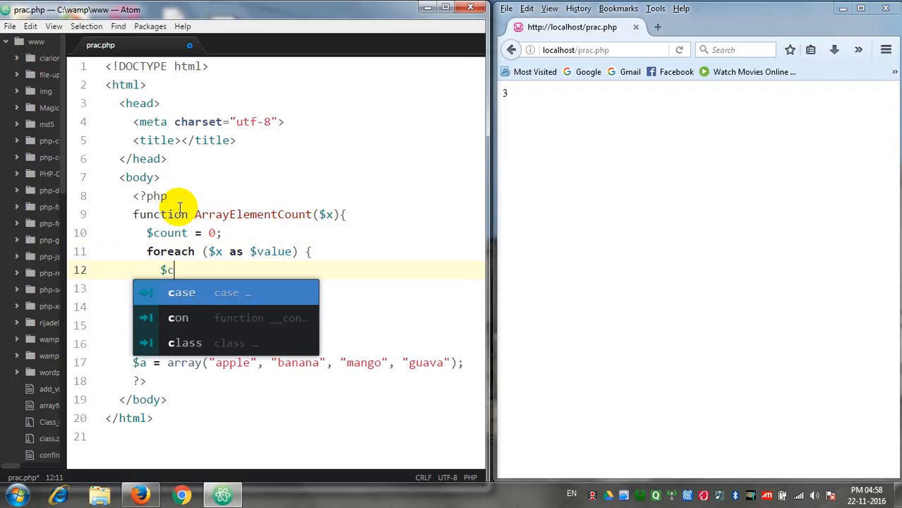
{"action": "type", "text": "ount ="}
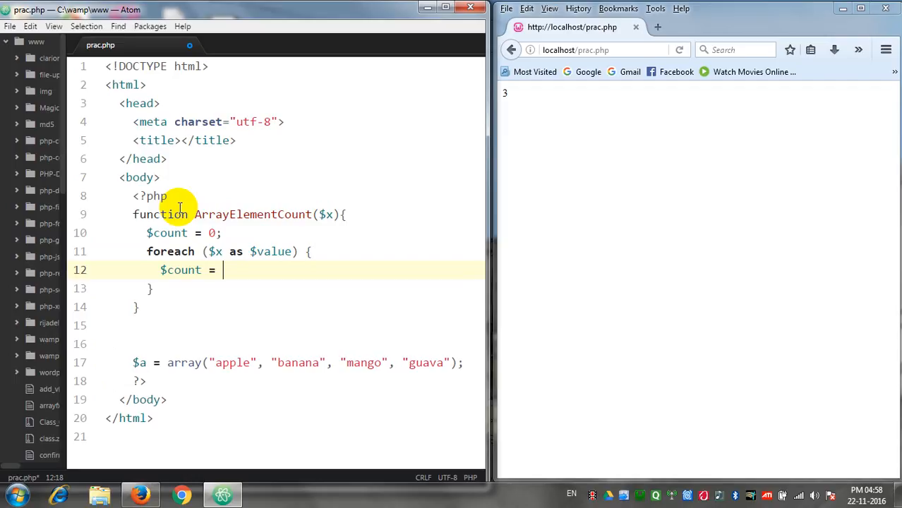
{"action": "type", "text": "$count + 1"}
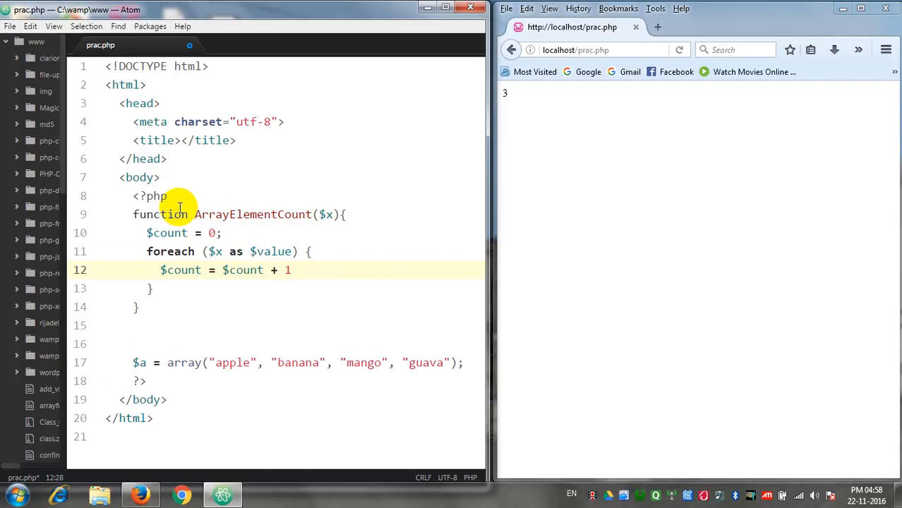
{"action": "type", "text": "return"}
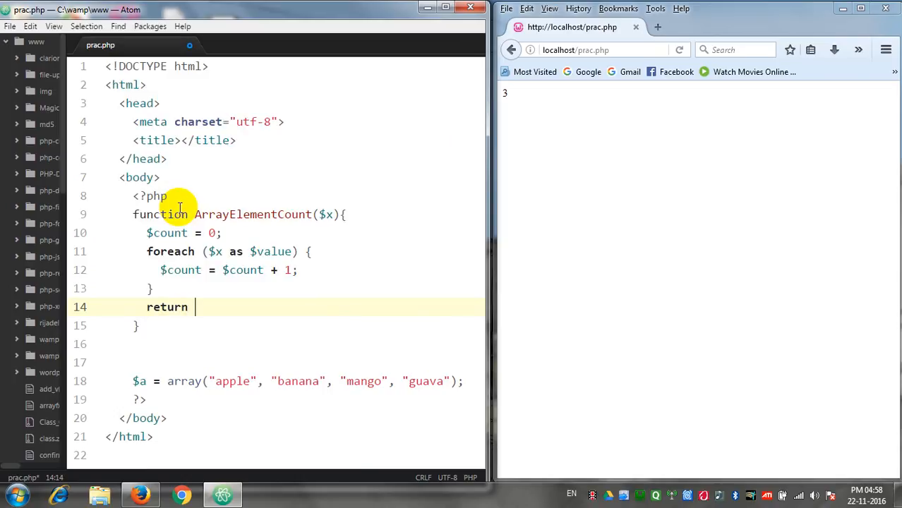
{"action": "type", "text": "$count;"}
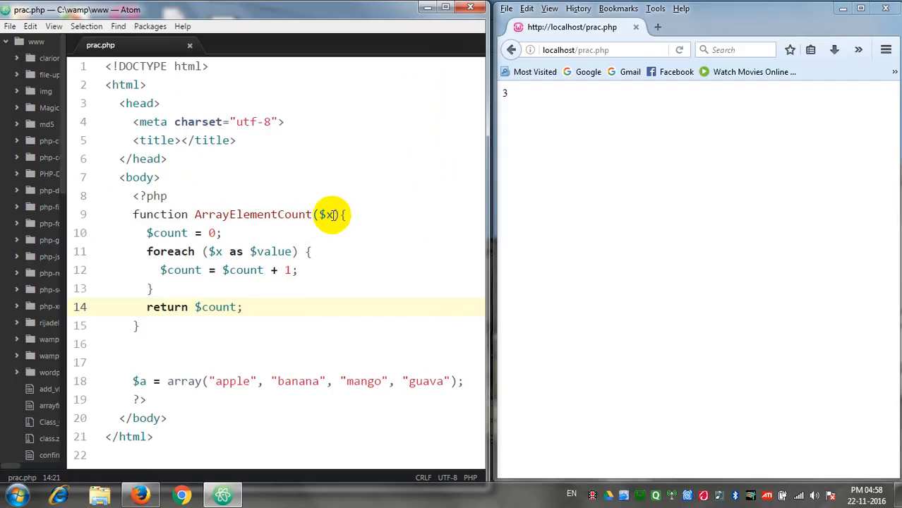
Add echo ArrayElementCount($a); below the fruit array definition
{"action": "left_click", "coordinate": [321, 214]}
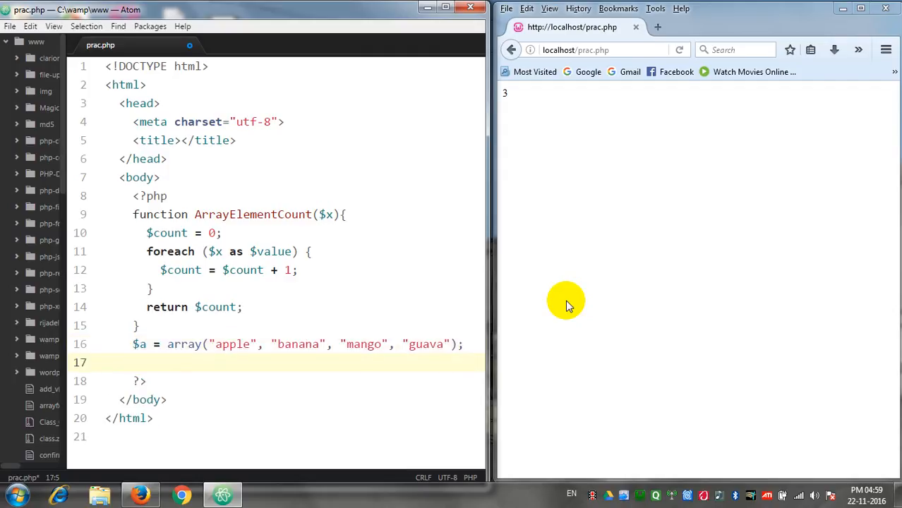
{"action": "type", "text": "echo"}
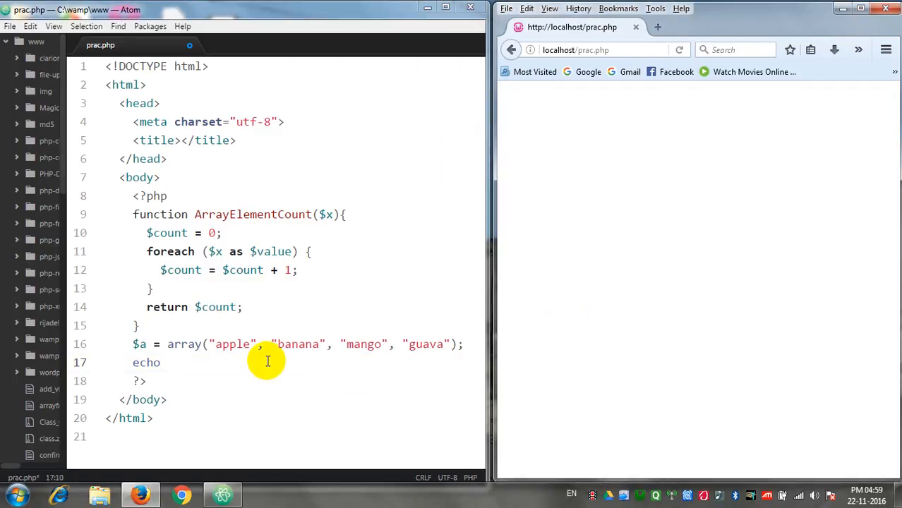
{"action": "left_click", "coordinate": [167, 362]}
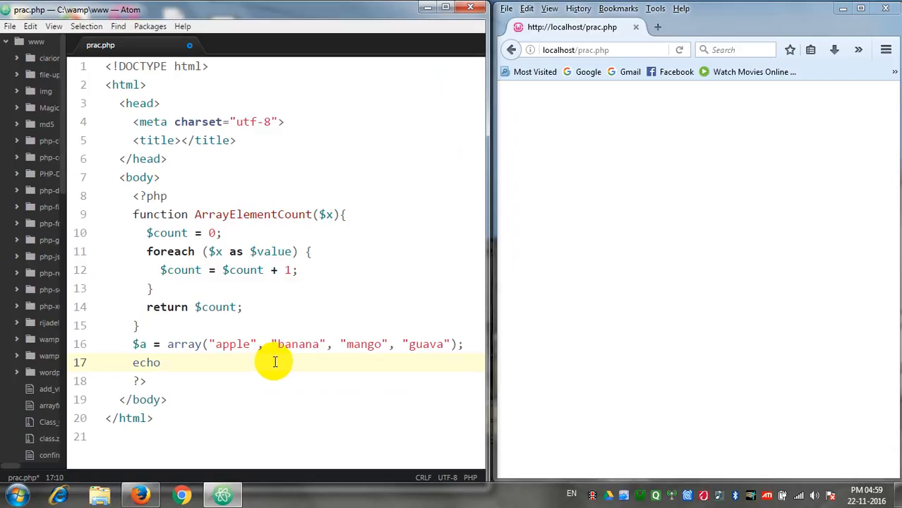
{"action": "type", "text": "Arra"}
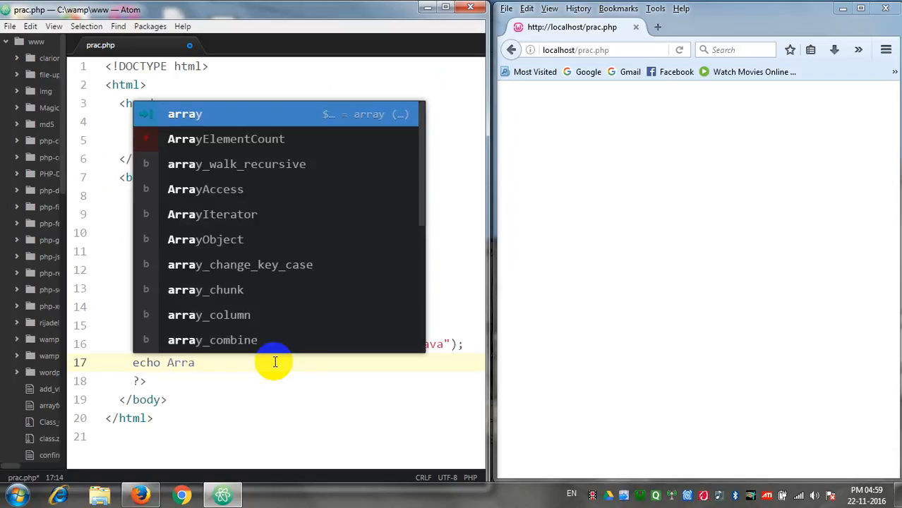
{"action": "left_click", "coordinate": [225, 138]}
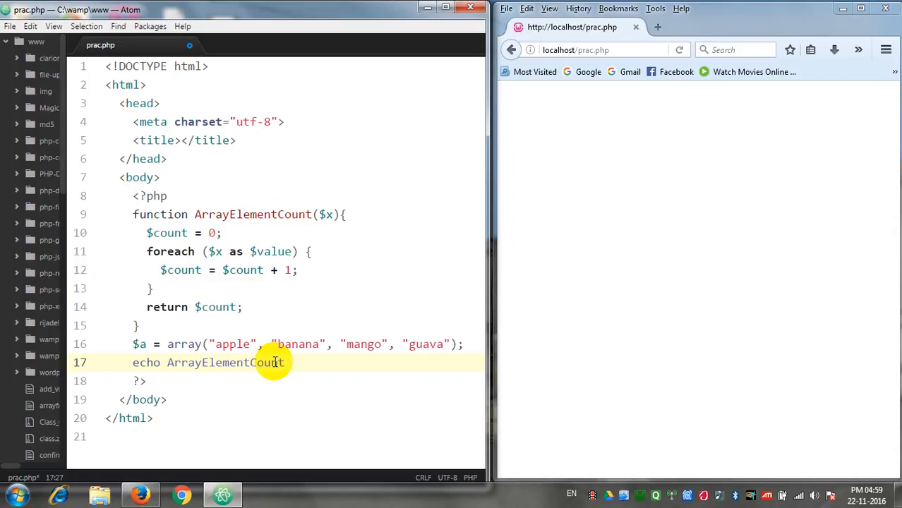
{"action": "type", "text": "($a"}
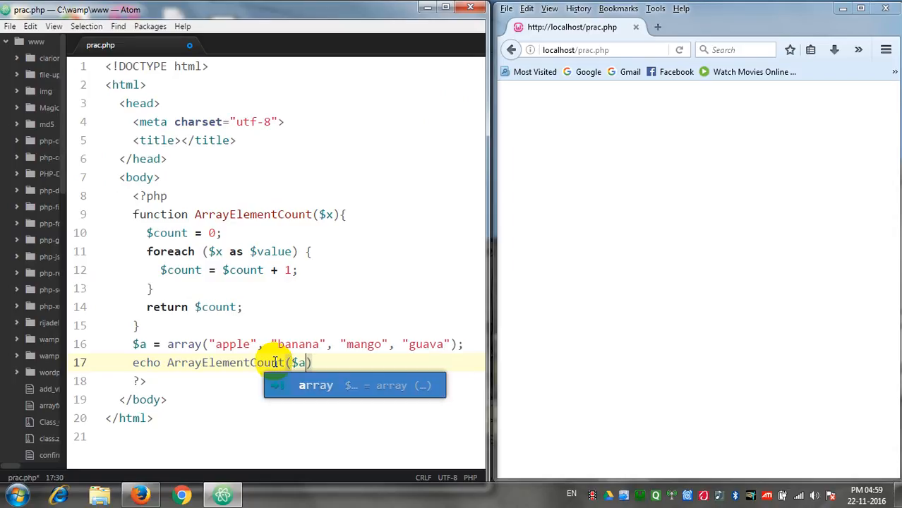
{"action": "type", "text": ");"}
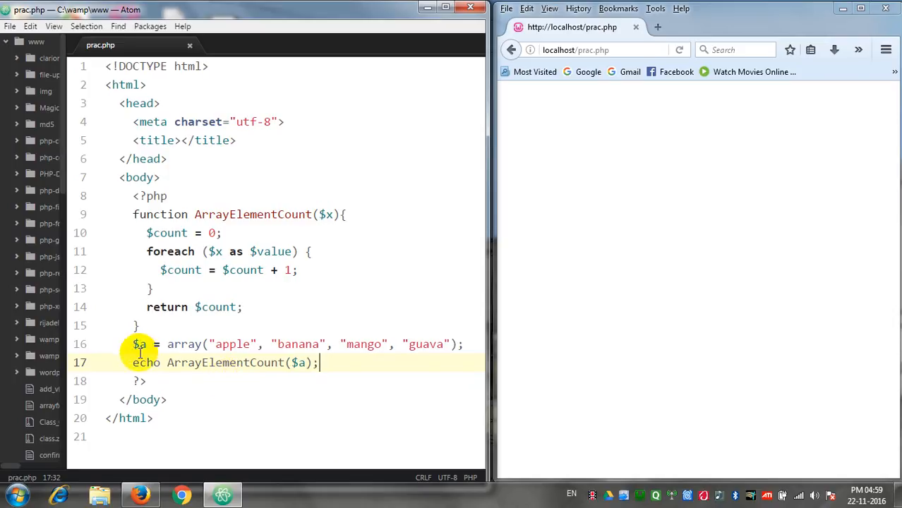
{"action": "mouse_move", "coordinate": [160, 343]}
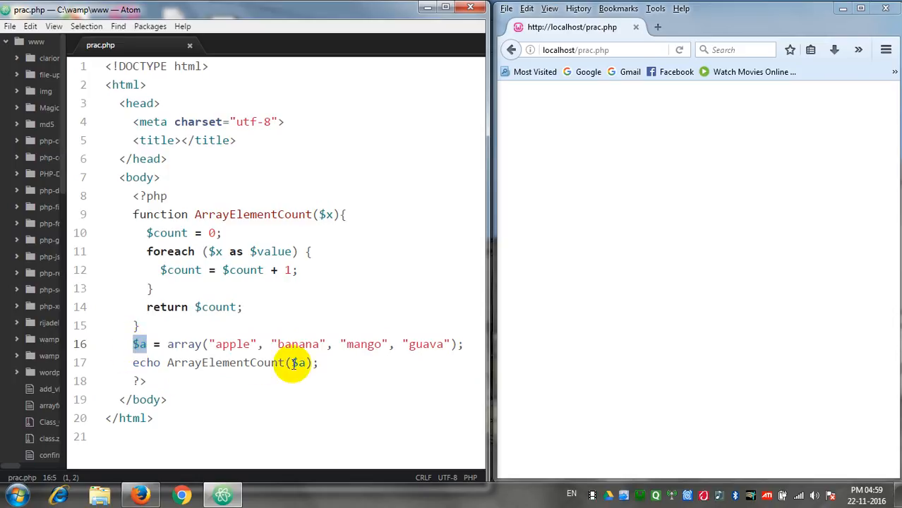
{"action": "double_click", "coordinate": [202, 363]}
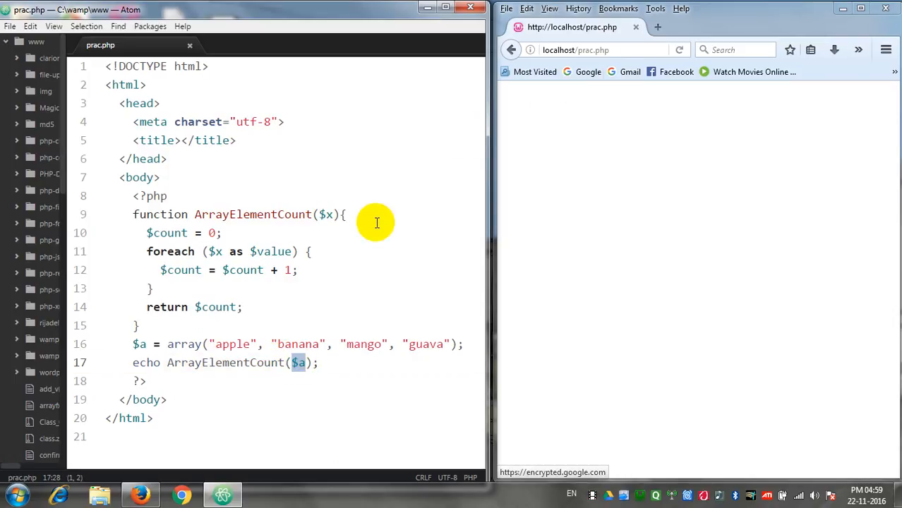
{"action": "mouse_move", "coordinate": [112, 171]}
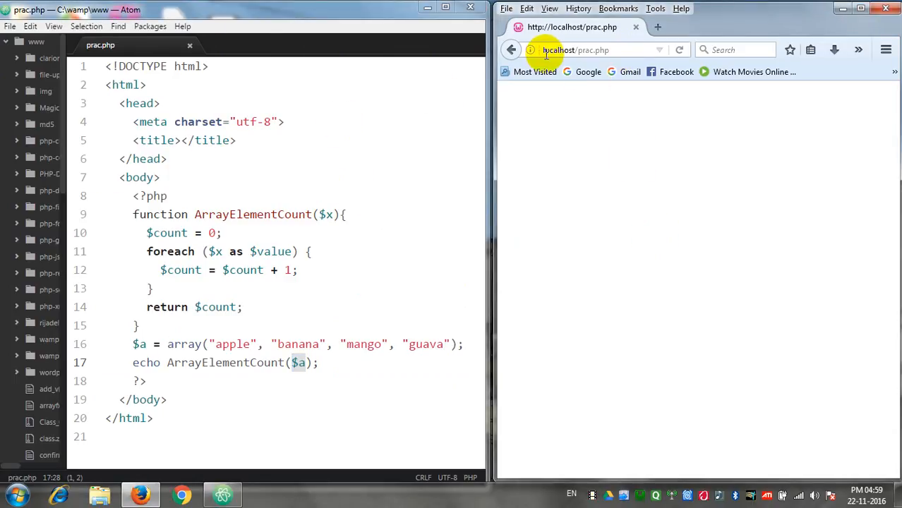
Reload prac.php in Firefox so the page shows 4
{"action": "left_click", "coordinate": [678, 50]}
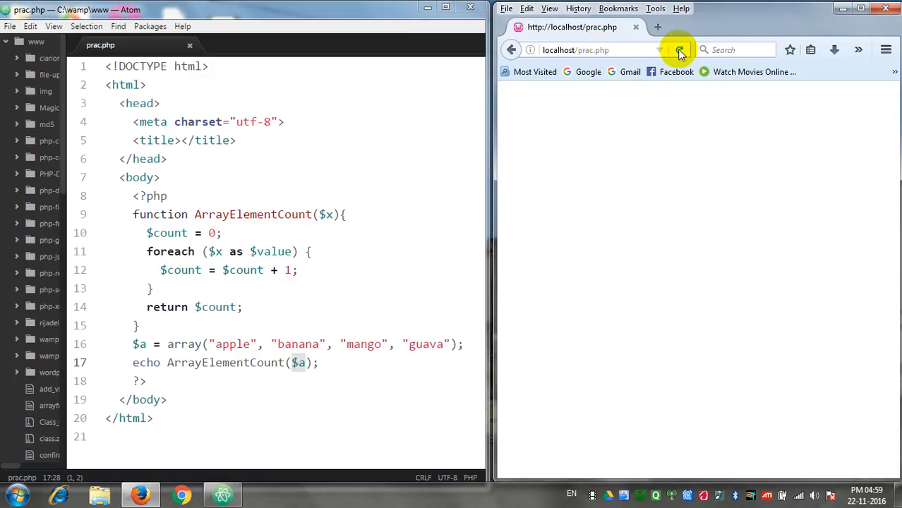
{"action": "left_click", "coordinate": [679, 49]}
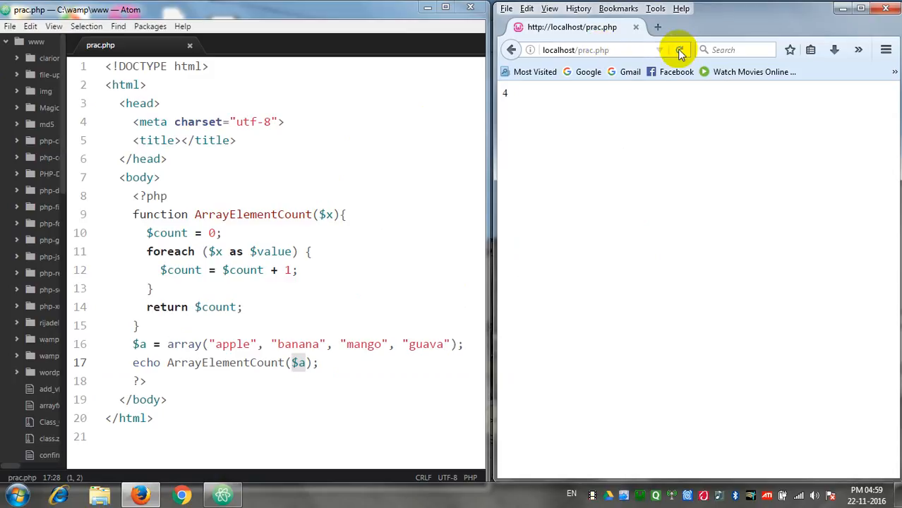
{"action": "left_click", "coordinate": [678, 50]}
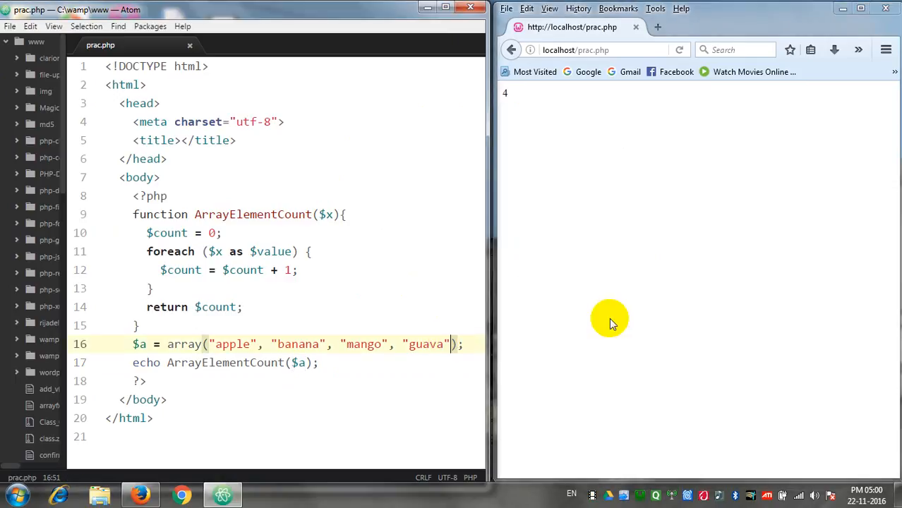
Append "india", 1234 and 69 to $a, reloading Firefox after each until it shows 7
{"action": "type", "text": ",\""}
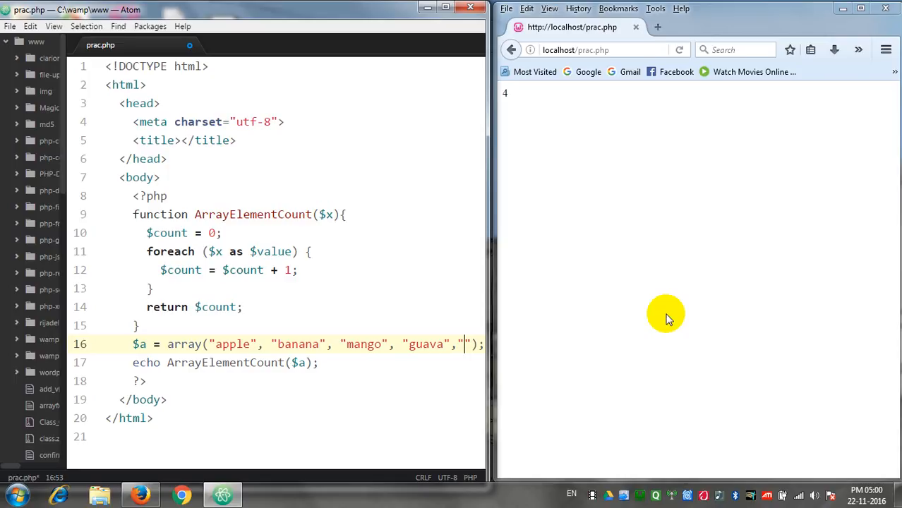
{"action": "type", "text": "india"}
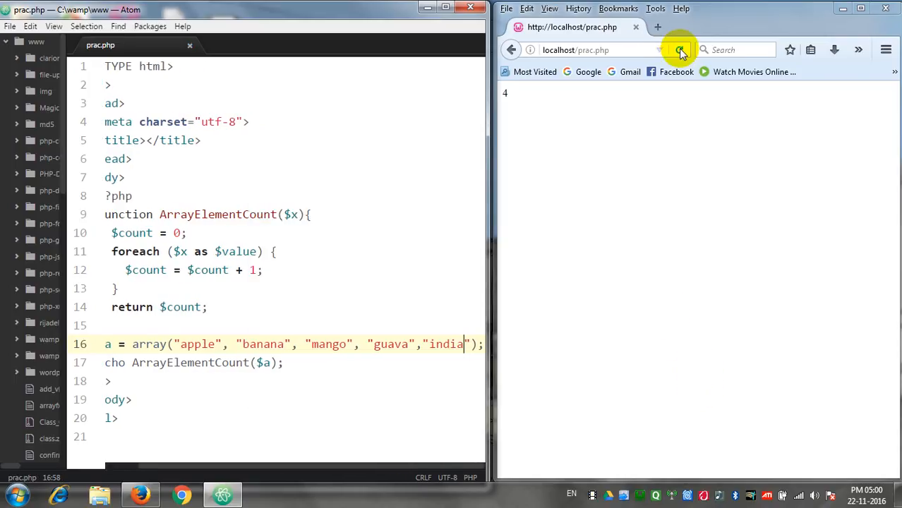
{"action": "left_click", "coordinate": [682, 50]}
{"action": "type", "text": ","}
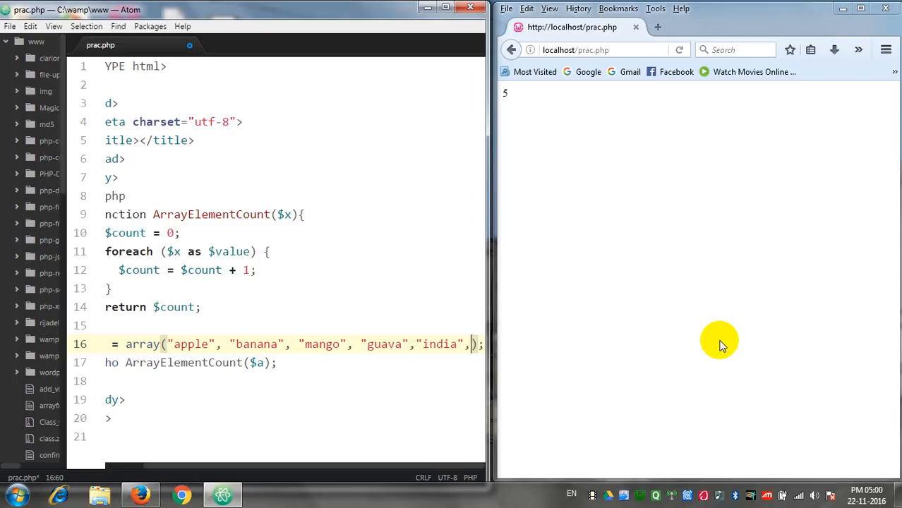
{"action": "type", "text": "1234"}
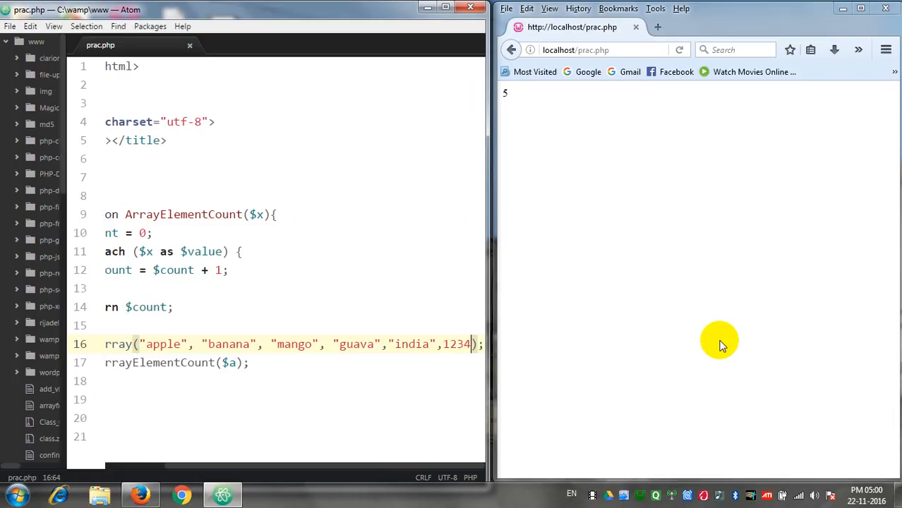
{"action": "left_click", "coordinate": [677, 50]}
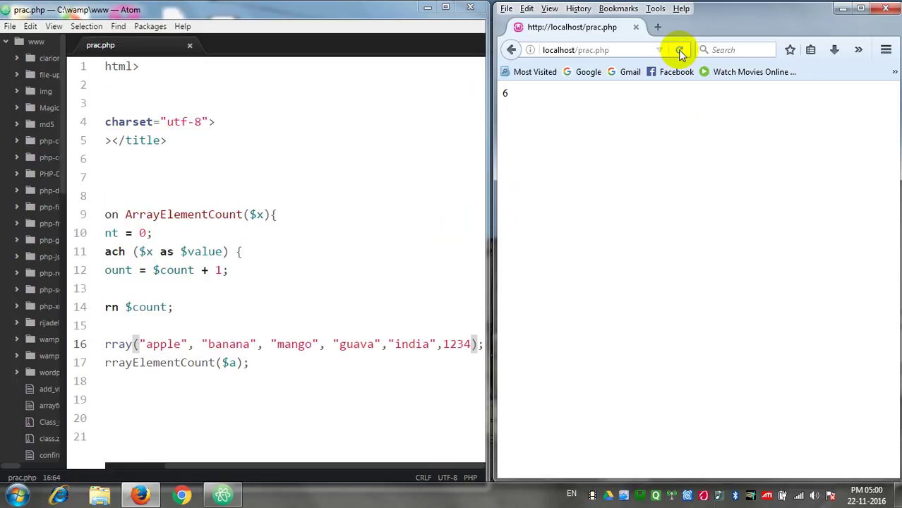
{"action": "left_click", "coordinate": [679, 49]}
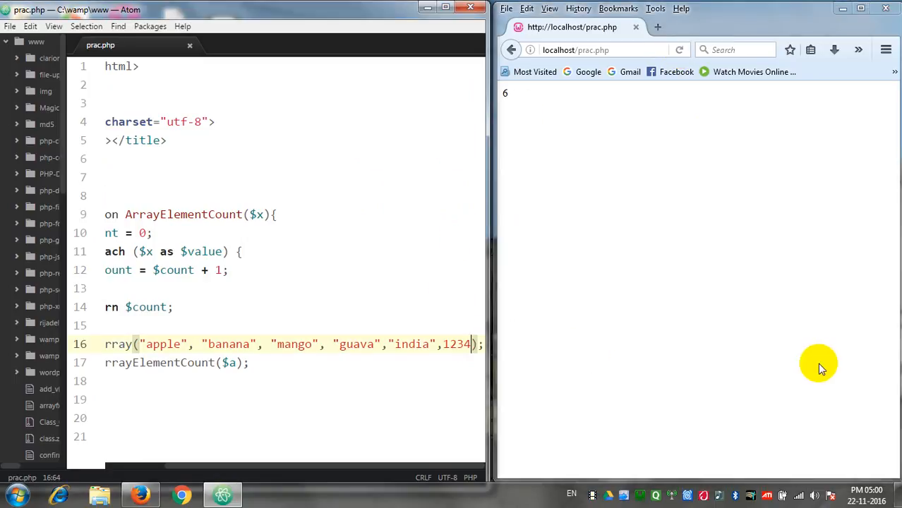
{"action": "type", "text": ",67"}
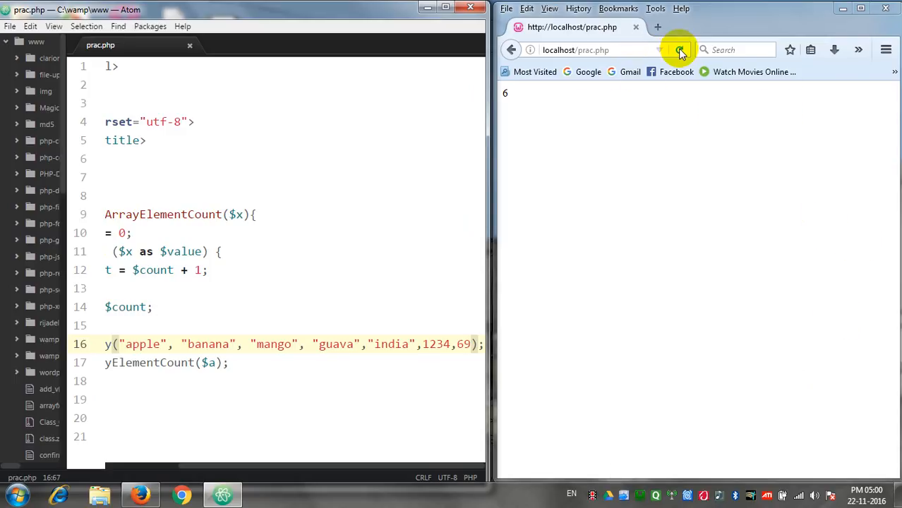
{"action": "left_click", "coordinate": [679, 49]}
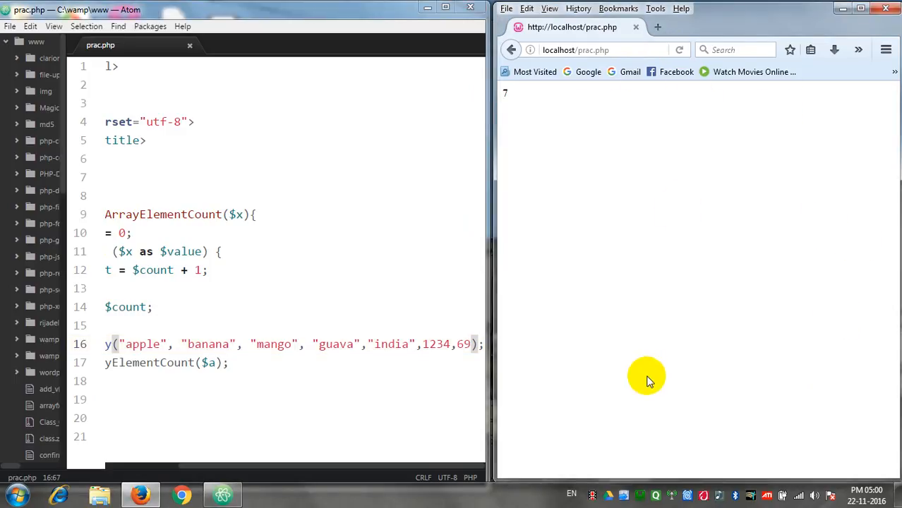